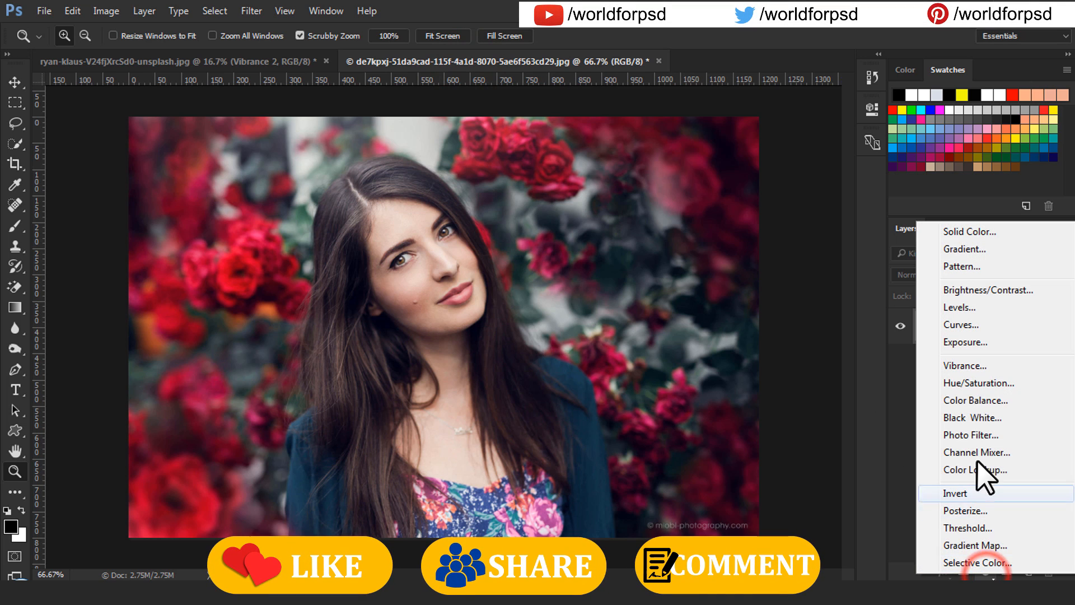
# Add a Vibrance adjustment layer above the red-rose portrait from the Layers panel
pyautogui.click(965, 366)
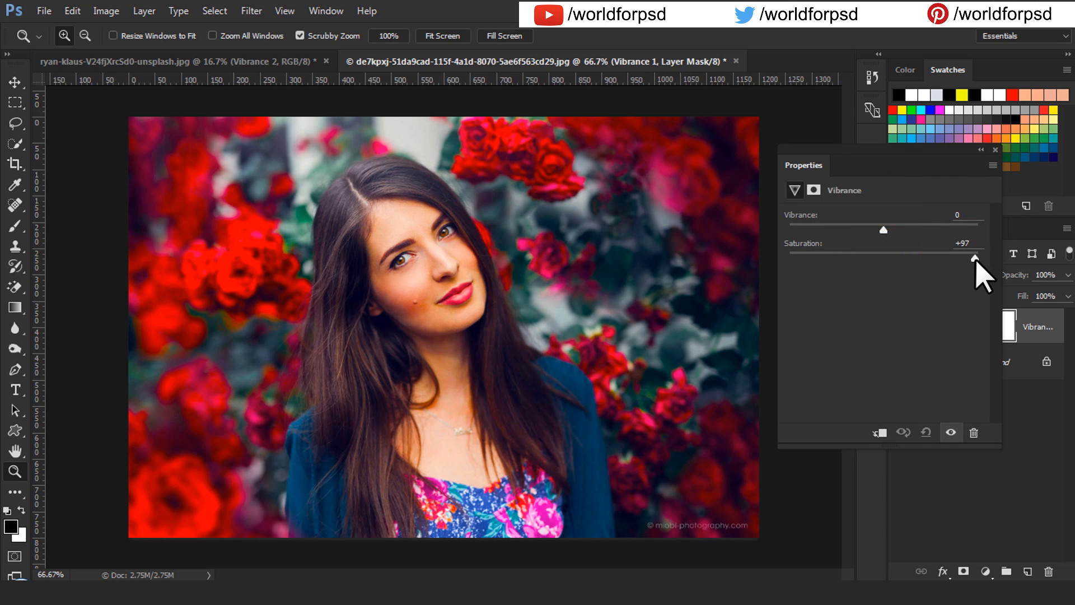
# Max out the Vibrance layer's Saturation slider at +100
pyautogui.moveTo(979, 259); pyautogui.dragTo(991, 259)
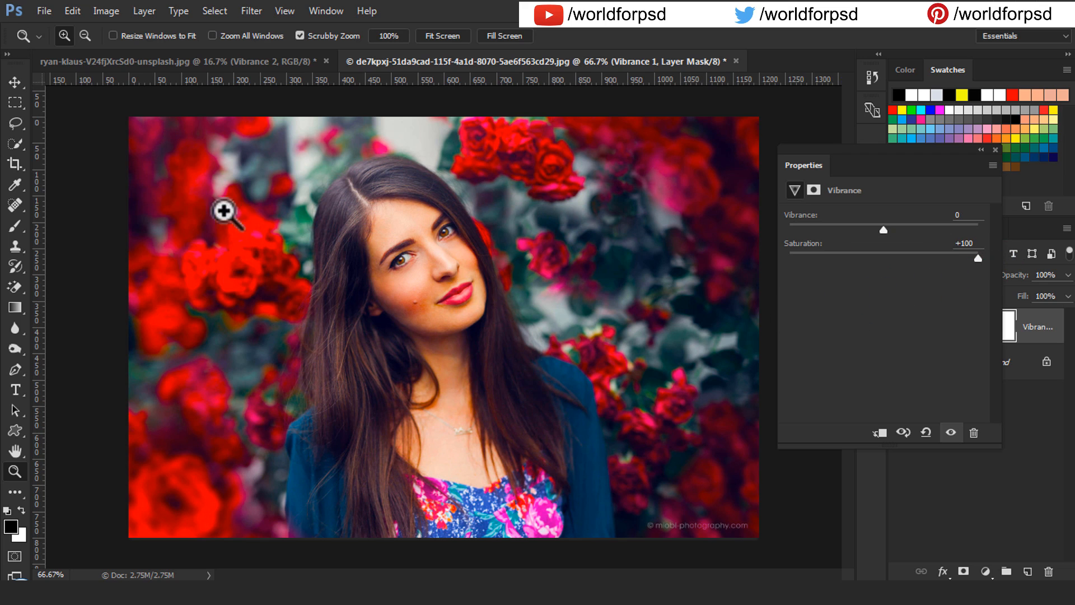
pyautogui.moveTo(384, 248)
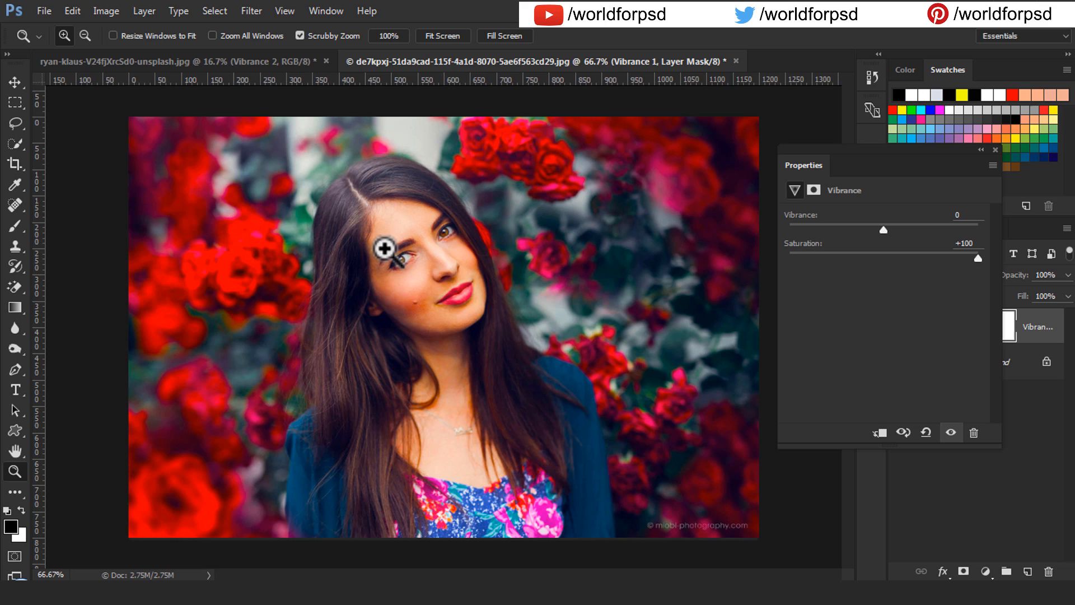
pyautogui.moveTo(627, 127)
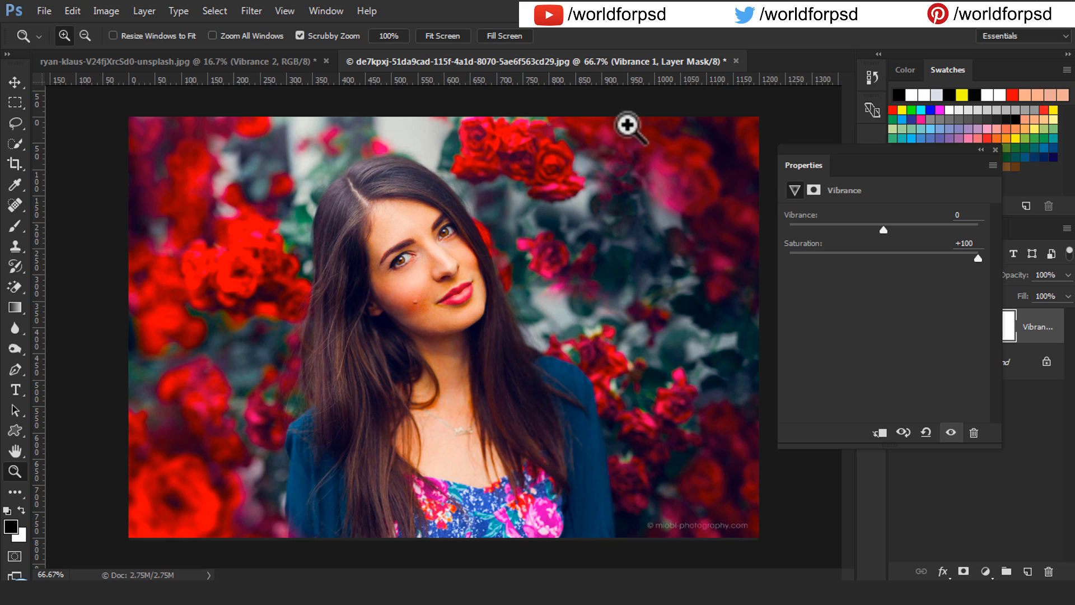
pyautogui.moveTo(990, 274)
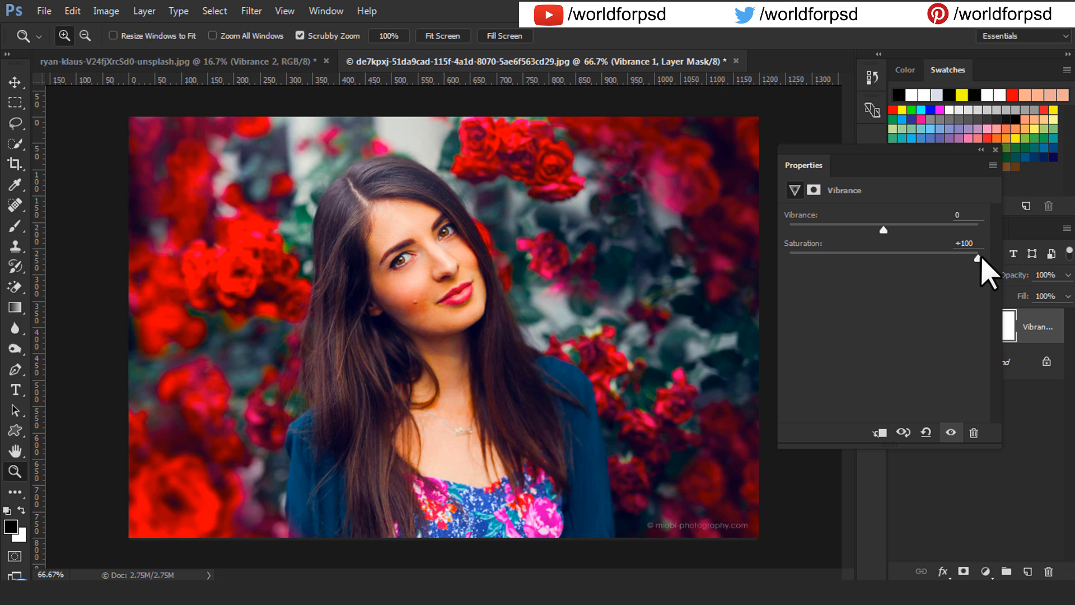
# Reset Saturation to 0, preview Vibrance at +100, then lower Vibrance to about -2
pyautogui.moveTo(984, 264); pyautogui.dragTo(884, 263)
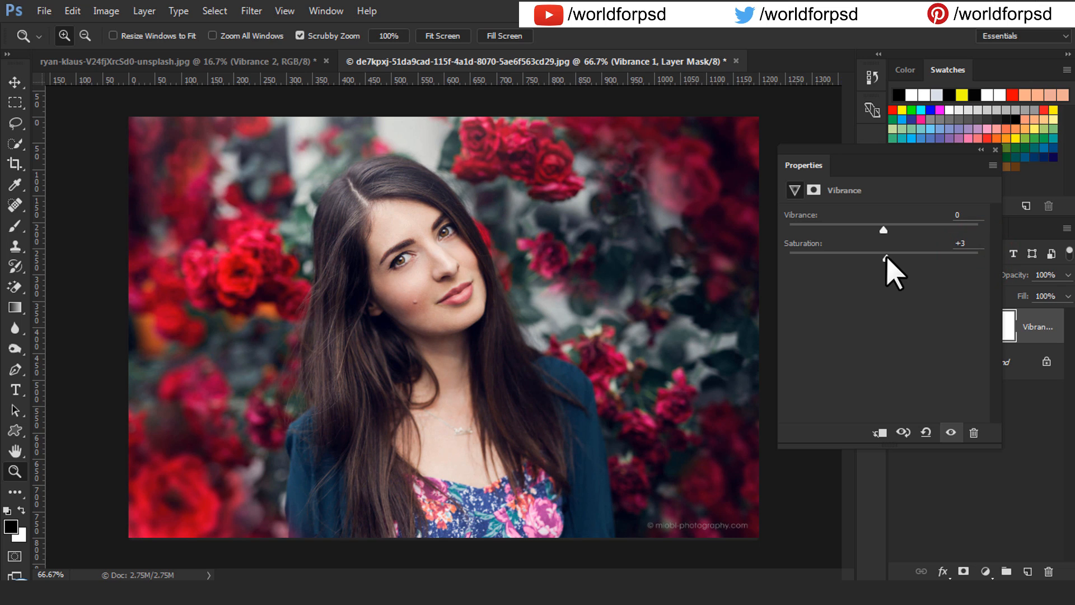
pyautogui.moveTo(884, 257); pyautogui.dragTo(869, 257)
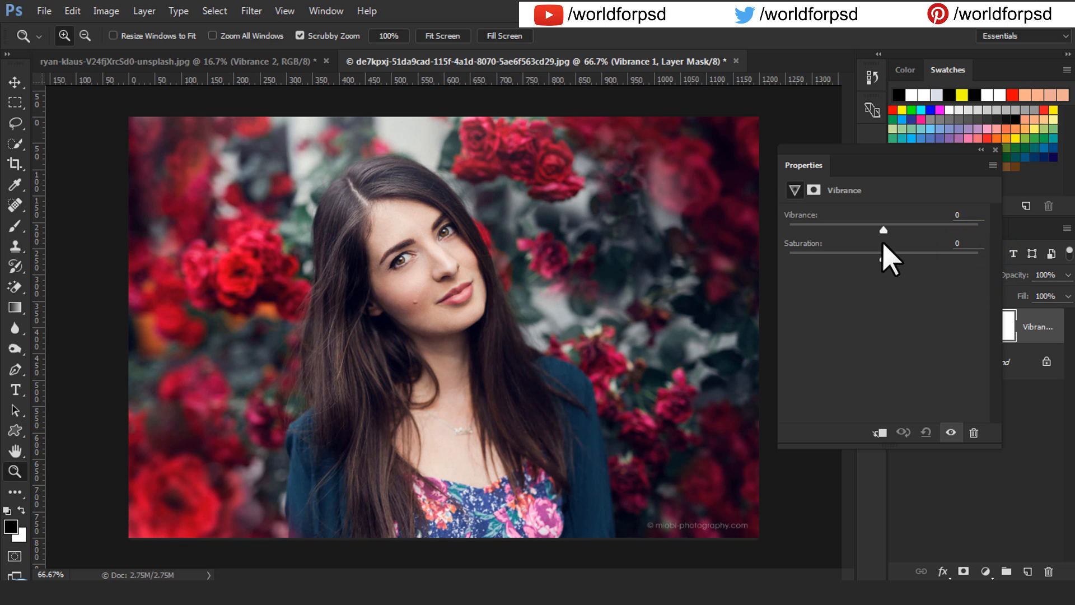
pyautogui.moveTo(883, 227); pyautogui.dragTo(981, 227)
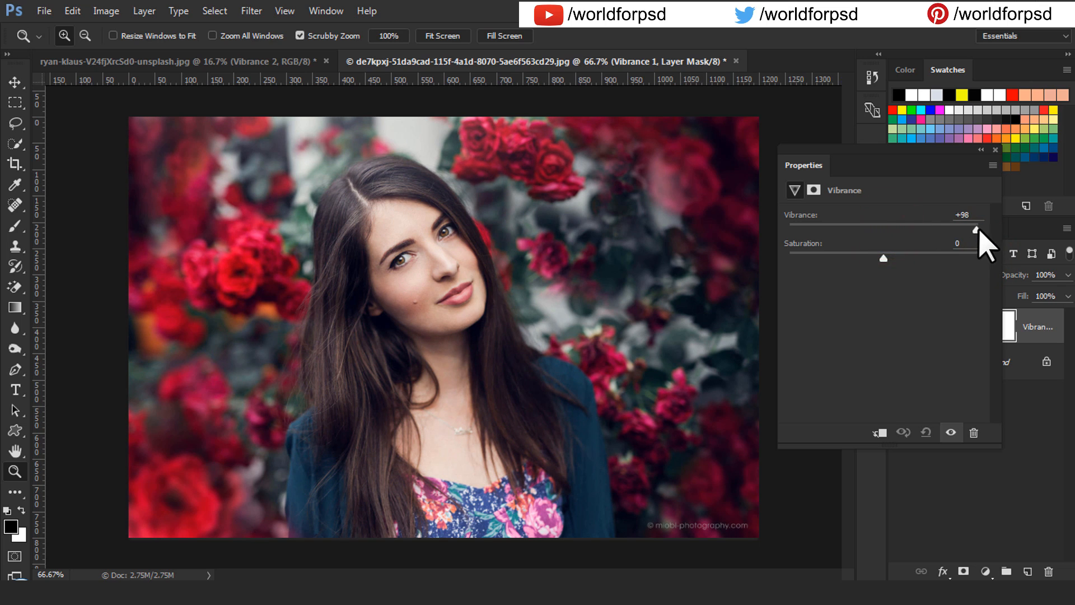
pyautogui.moveTo(982, 228); pyautogui.dragTo(979, 229)
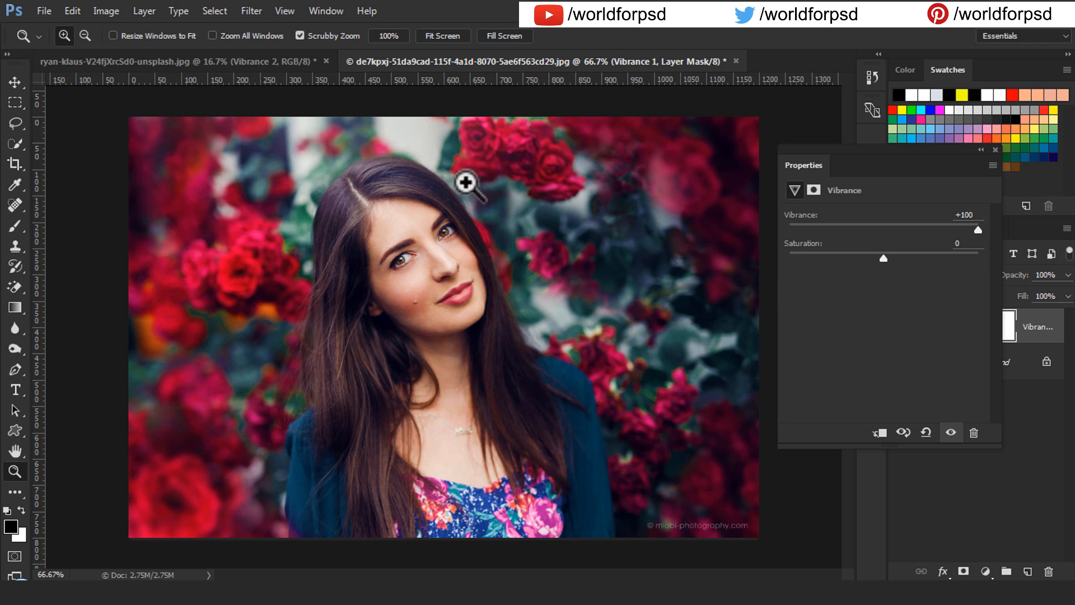
pyautogui.moveTo(263, 293)
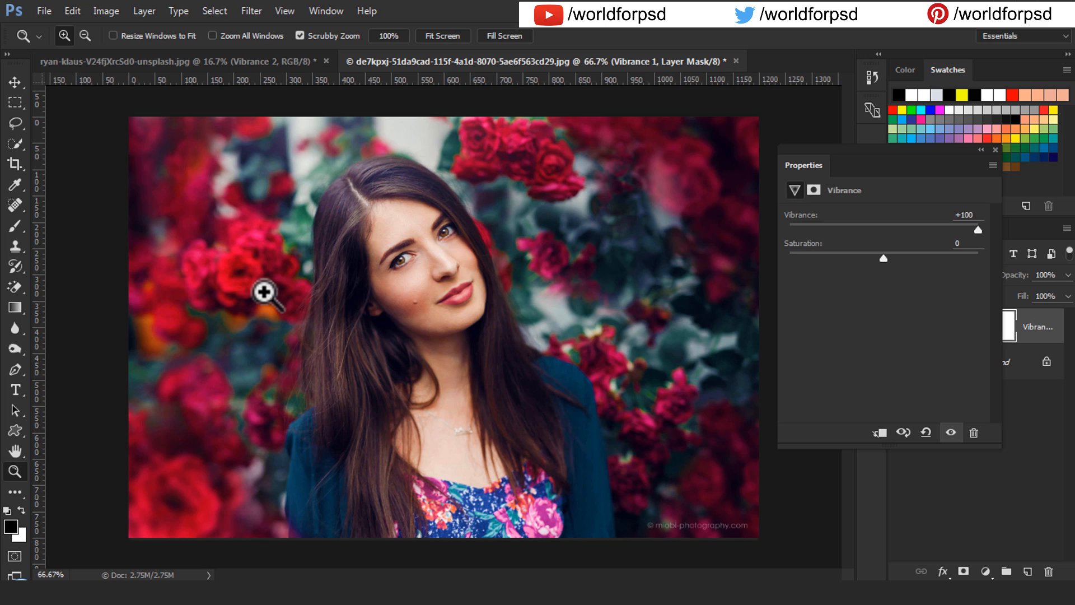
pyautogui.moveTo(257, 264)
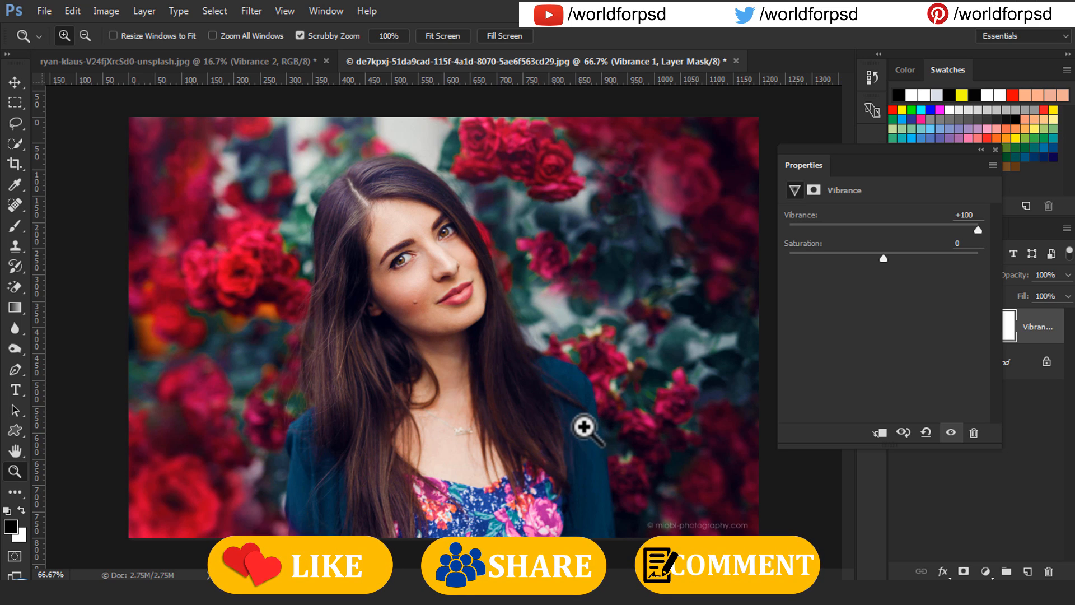
pyautogui.moveTo(928, 248)
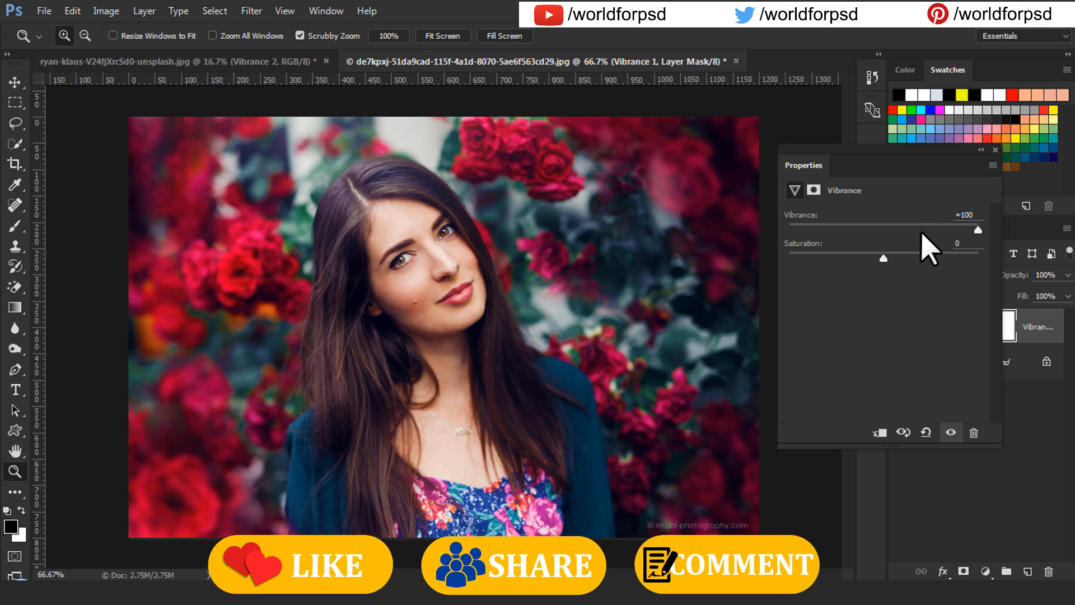
pyautogui.moveTo(998, 227); pyautogui.dragTo(881, 227)
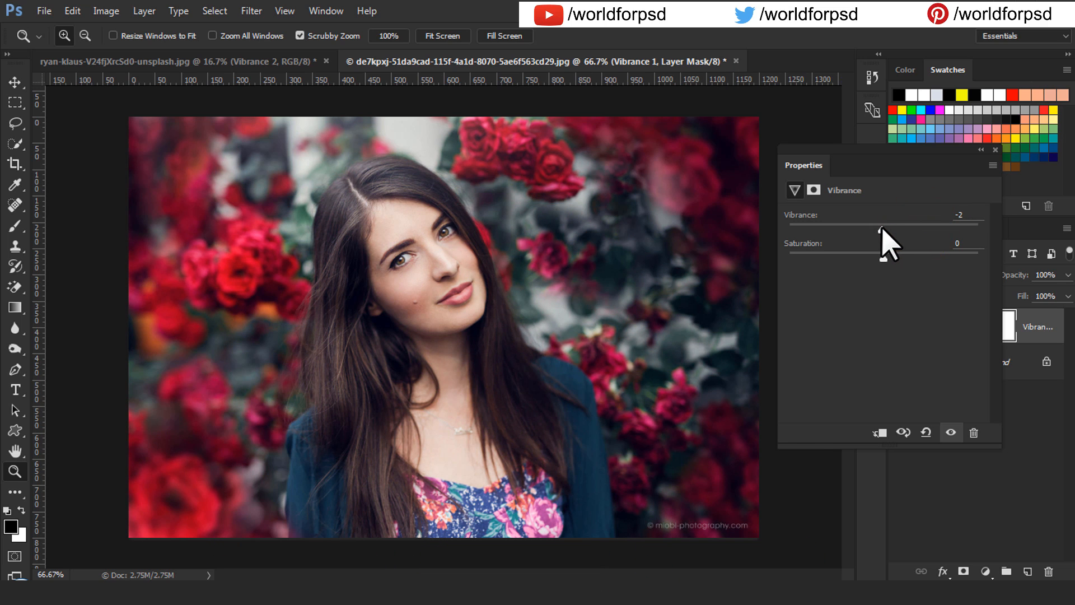
# Raise Saturation to +17 and Vibrance through +27 and +58 to +65
pyautogui.moveTo(881, 228); pyautogui.dragTo(894, 228)
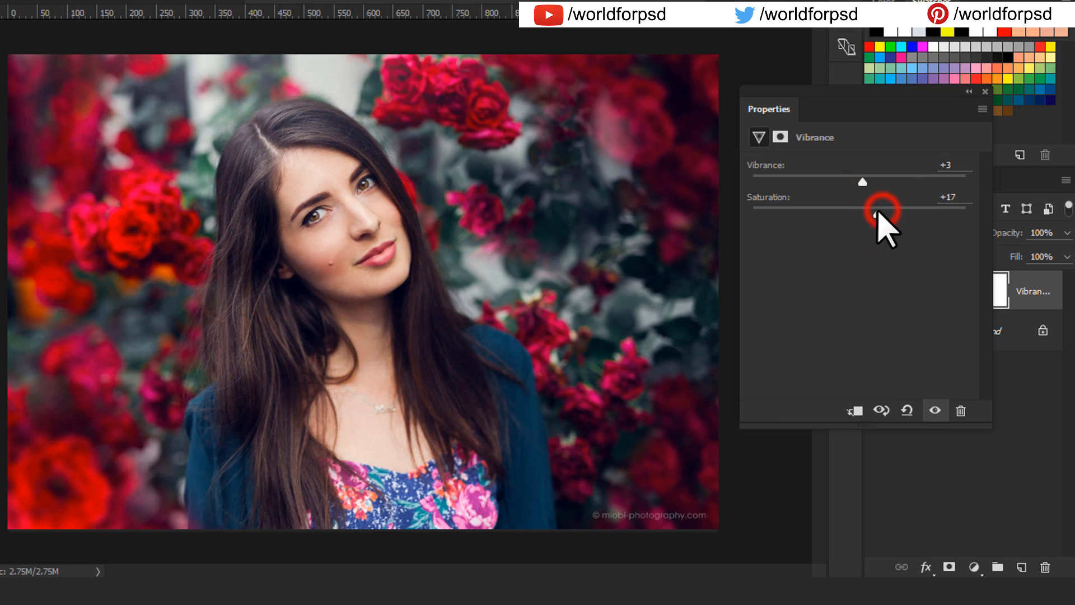
pyautogui.moveTo(862, 181); pyautogui.dragTo(905, 181)
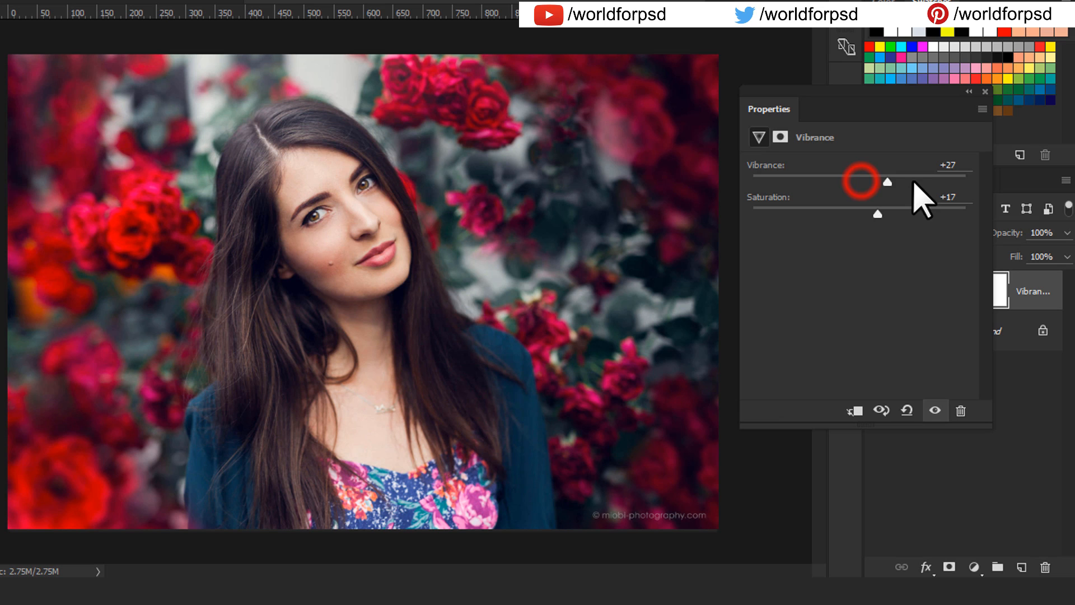
pyautogui.moveTo(888, 182); pyautogui.dragTo(941, 181)
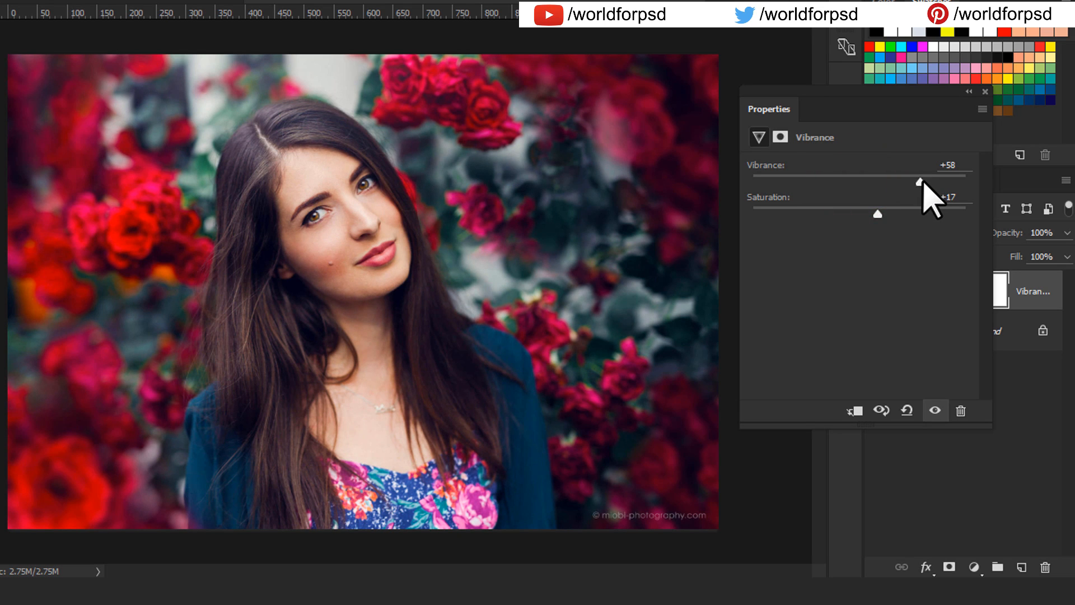
pyautogui.moveTo(919, 181); pyautogui.dragTo(939, 181)
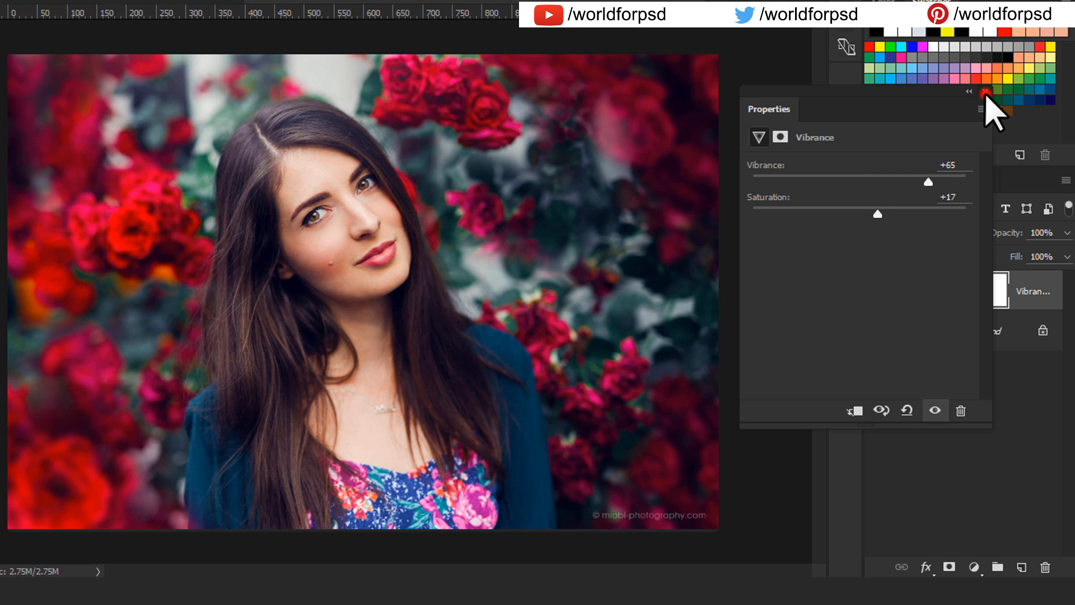
# Close Vibrance properties and toggle the layer's visibility off and on to compare
pyautogui.click(876, 289)
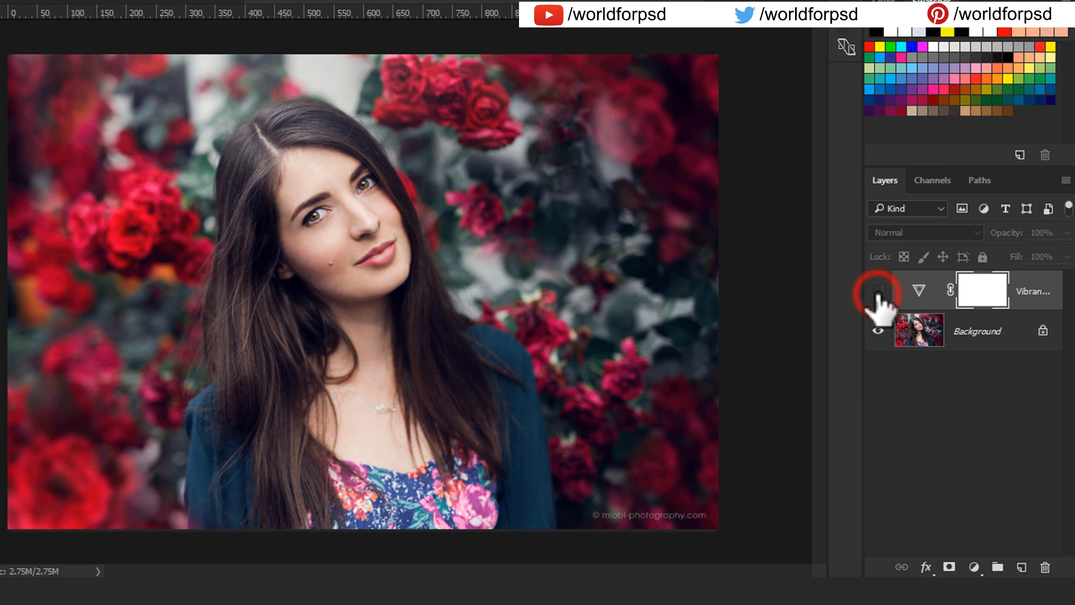
pyautogui.click(877, 290)
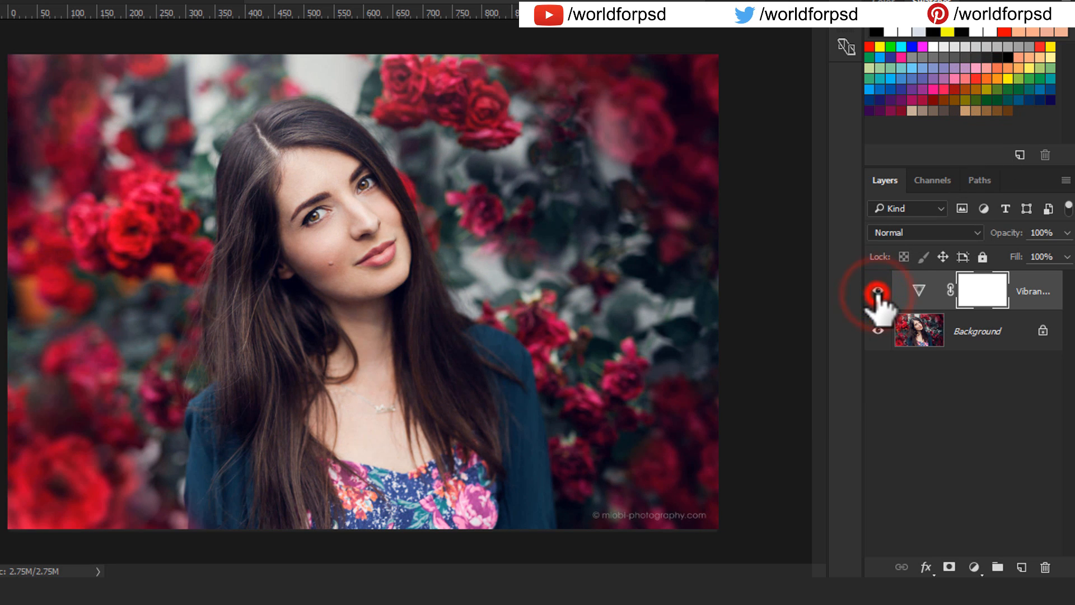
pyautogui.click(878, 290)
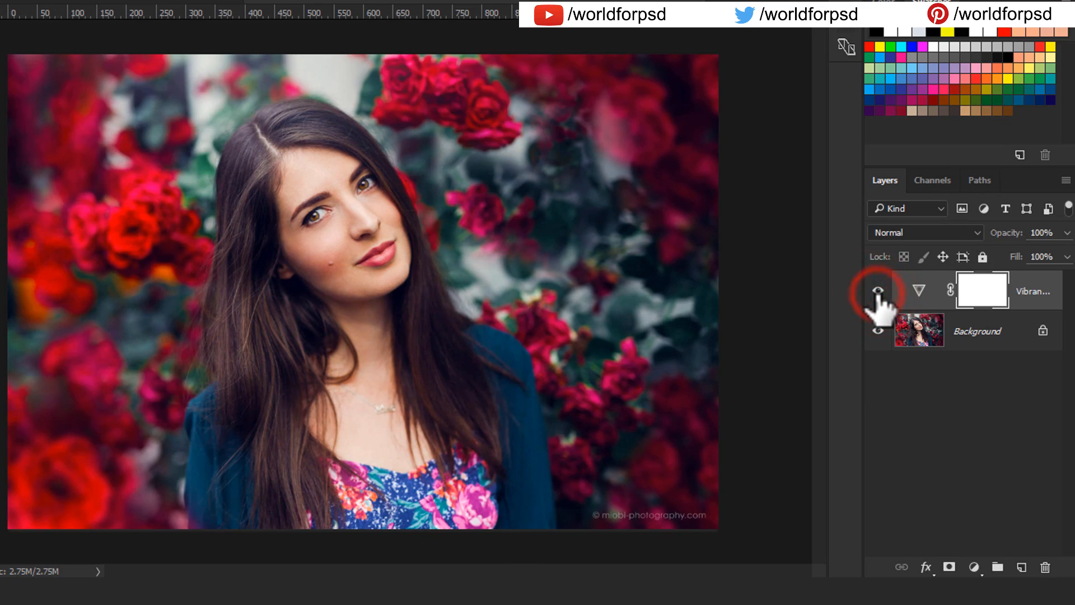